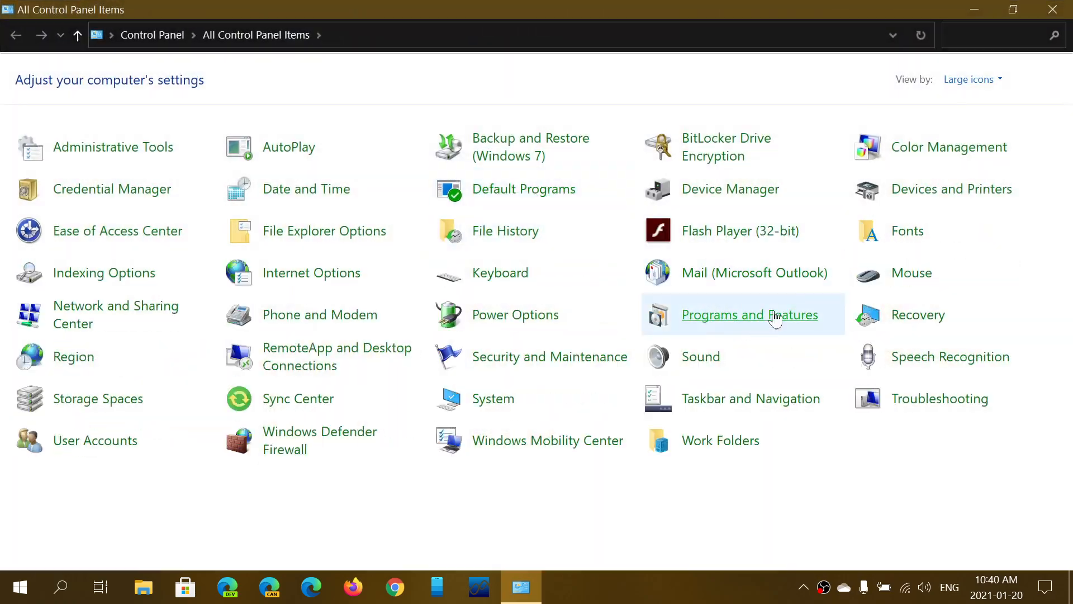
{"action": "mouse_move", "coordinate": [846, 507]}
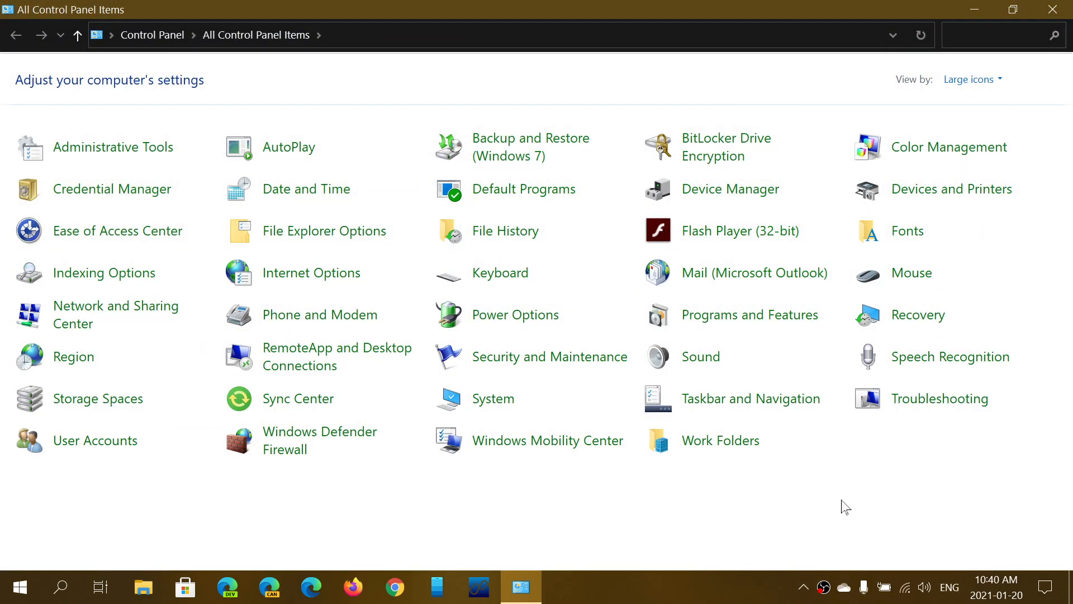